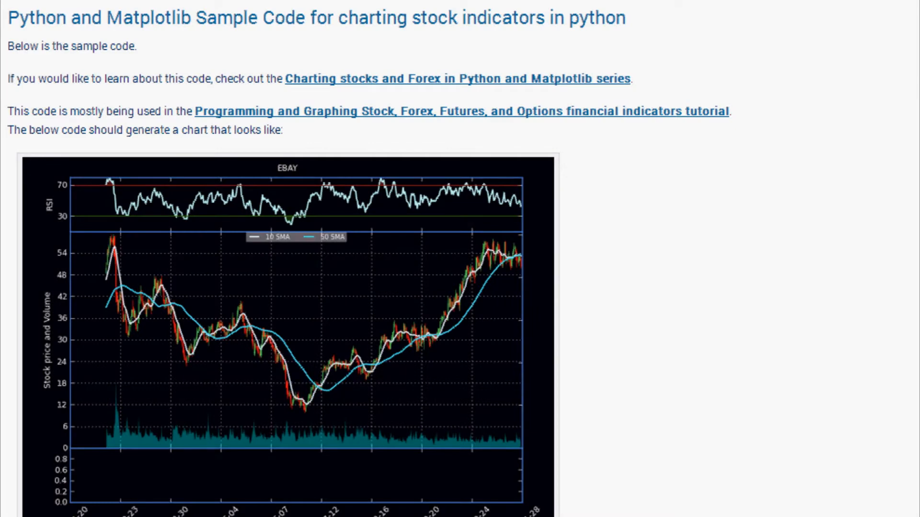
{"action": "mouse_move", "coordinate": [726, 394]}
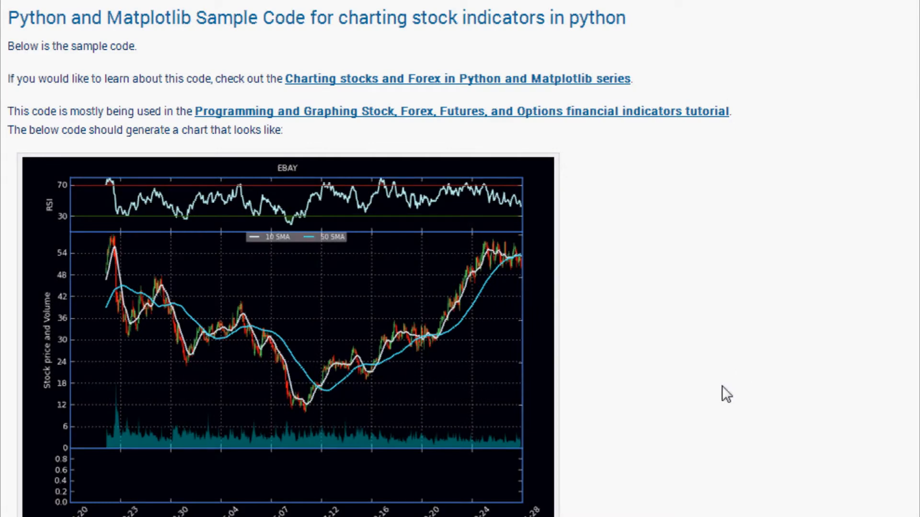
{"action": "mouse_move", "coordinate": [671, 95]}
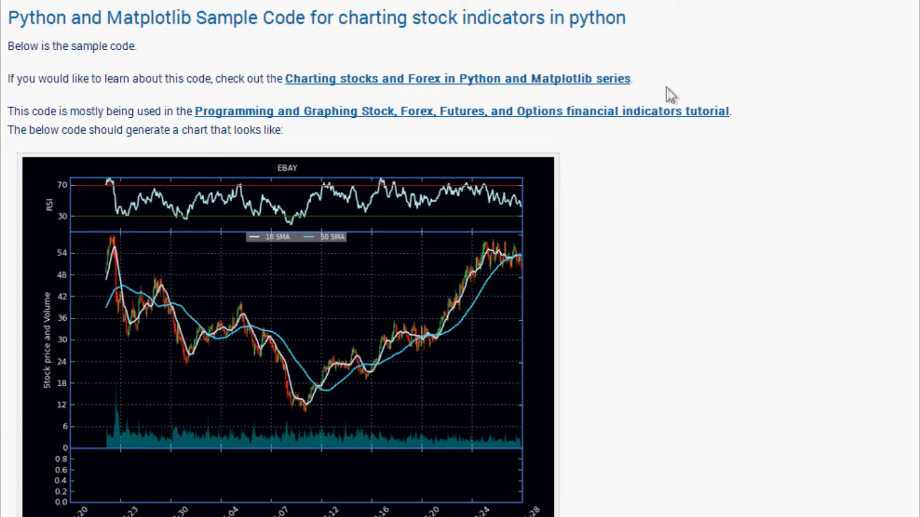
Scroll down the sentdex sample code page to review its example chart.
{"action": "scroll", "scroll_direction": "down", "scroll_amount": 3}
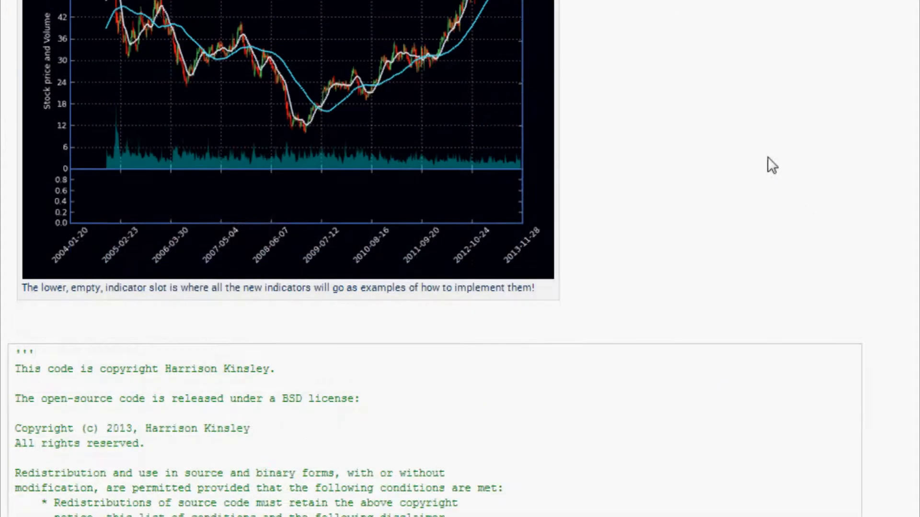
{"action": "scroll", "scroll_direction": "down", "scroll_amount": 3}
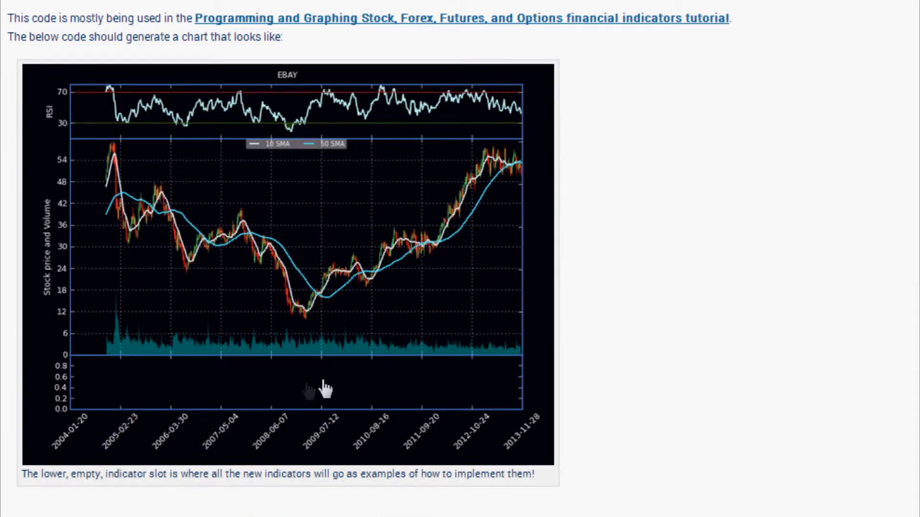
{"action": "scroll", "scroll_direction": "down", "scroll_amount": 3}
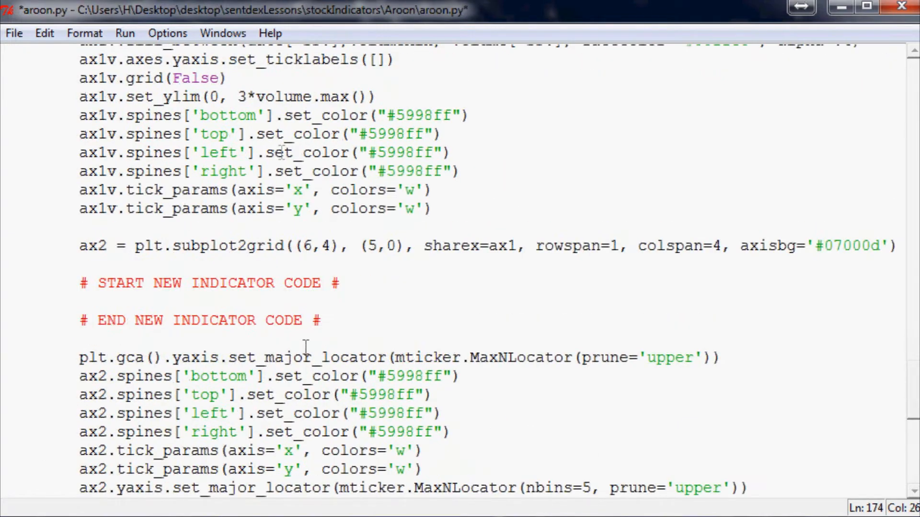
Leave blank lines under the START NEW INDICATOR CODE comment, then bring up aroonTutorial.py.
{"action": "double_click", "coordinate": [208, 283]}
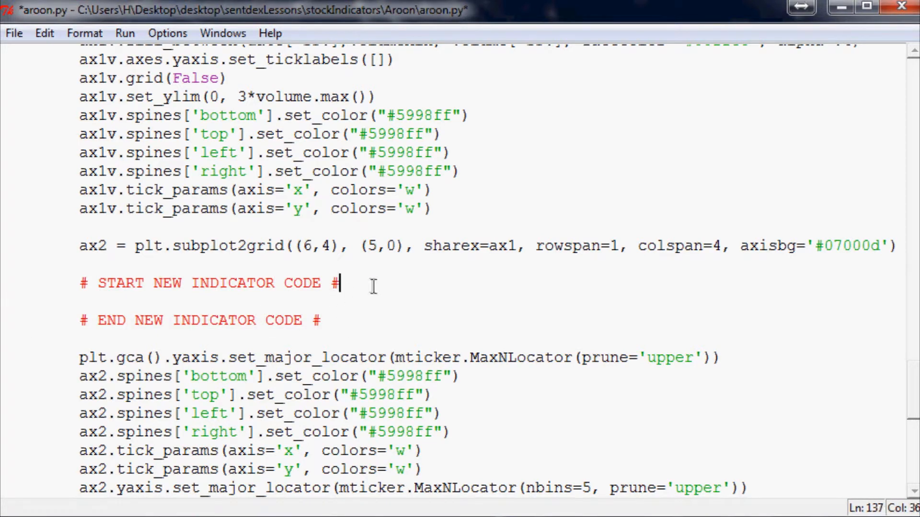
{"action": "key", "text": "enter"}
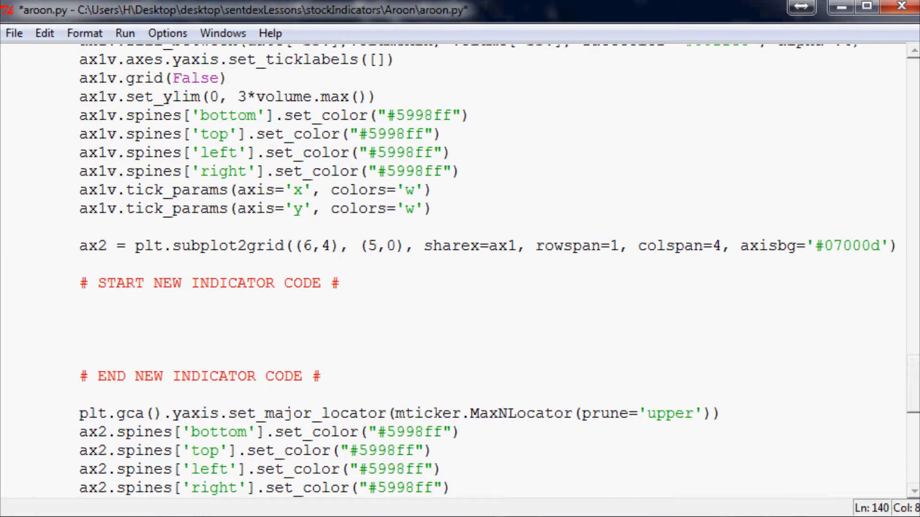
{"action": "left_click", "coordinate": [80, 339]}
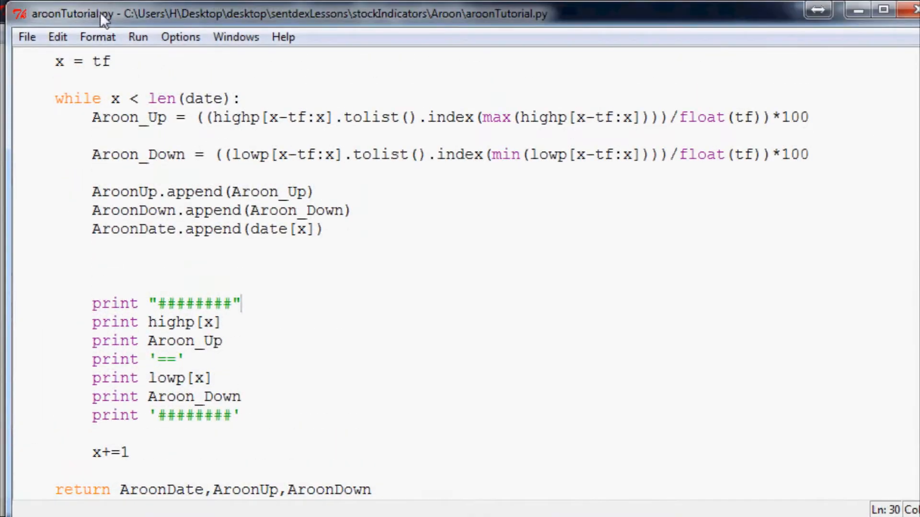
Delete the debug print statements from the aroon(tf) function in aroonTutorial.py.
{"action": "scroll", "scroll_direction": "up", "scroll_amount": 3}
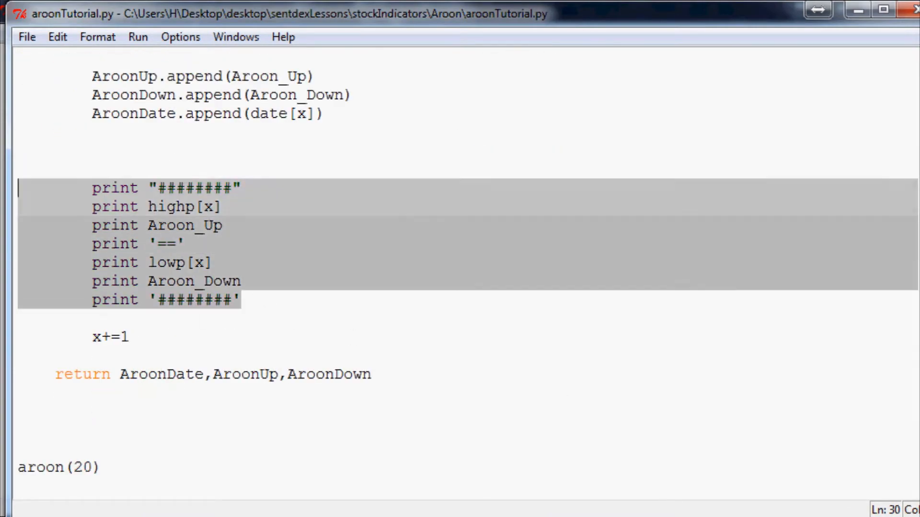
{"action": "key", "text": "Delete"}
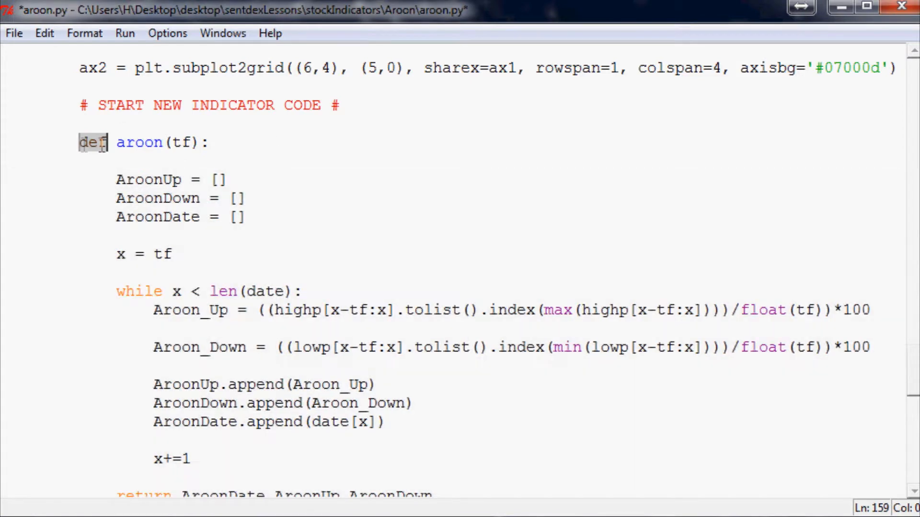
Add blank lines after the pasted aroon function's return statement.
{"action": "scroll", "scroll_direction": "down", "scroll_amount": 3}
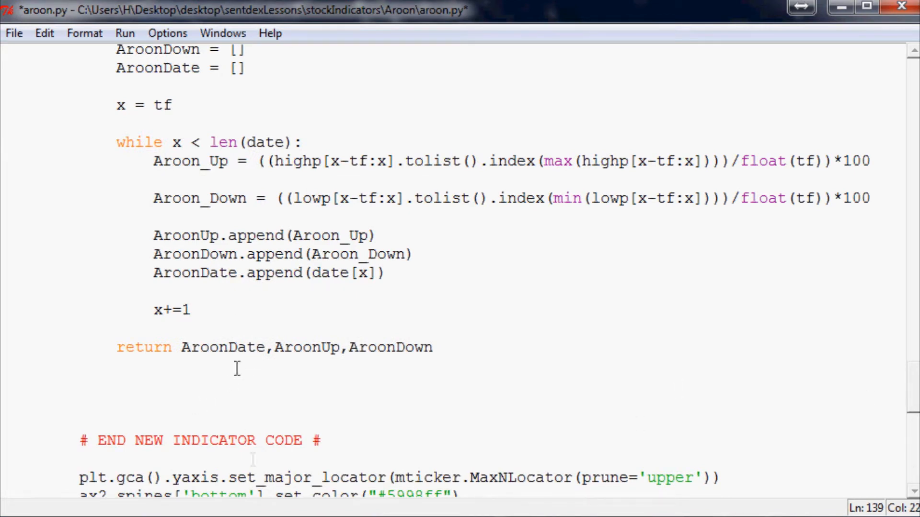
{"action": "left_click_drag", "start_coordinate": [117, 347], "coordinate": [376, 347]}
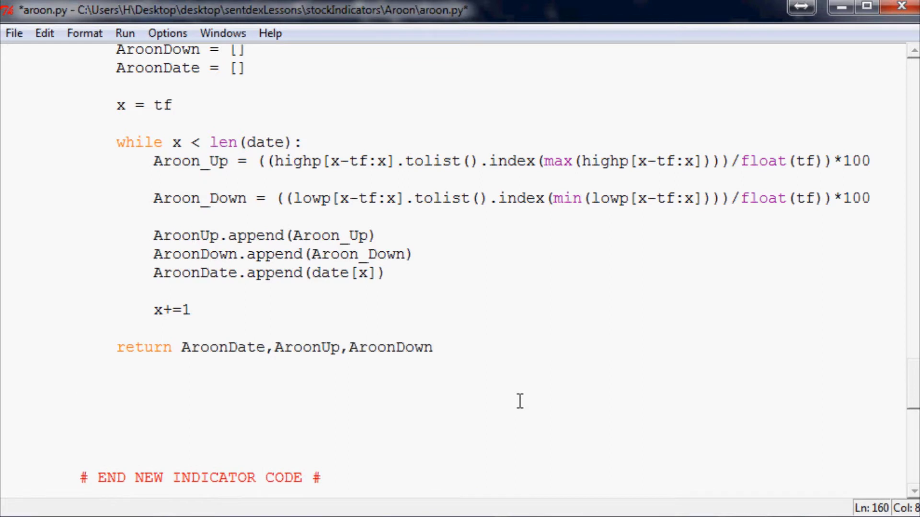
Add adate,au,ad = aroon(20) below the function, followed by an empty ax2.plot() call.
{"action": "type", "text": "date,"}
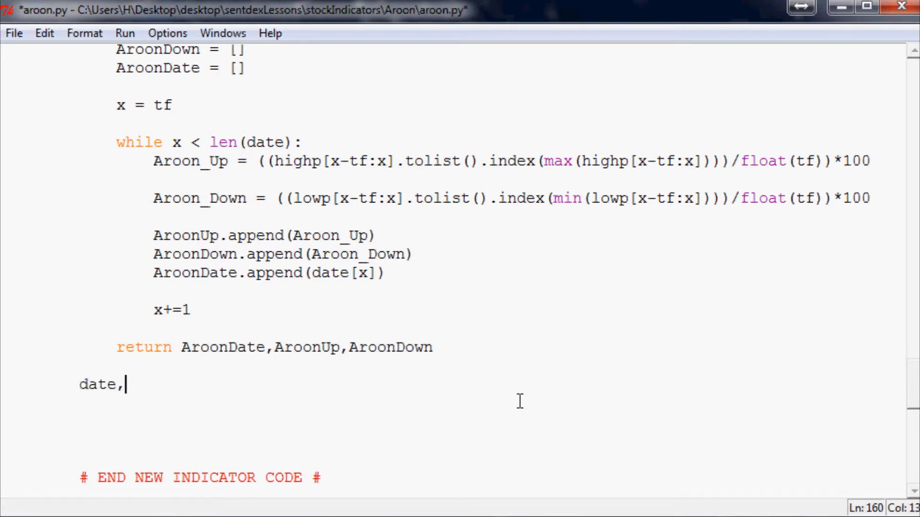
{"action": "type", "text": "au,ad"}
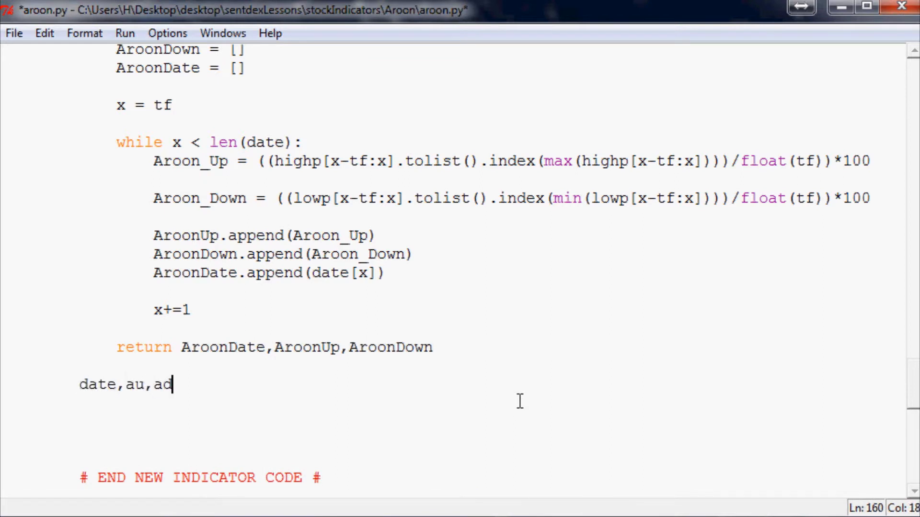
{"action": "type", "text": "= aroon("}
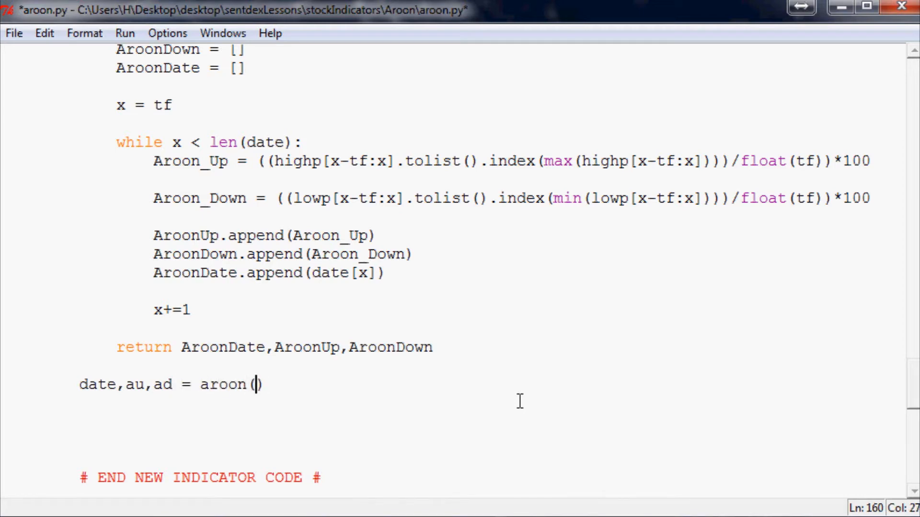
{"action": "type", "text": "20"}
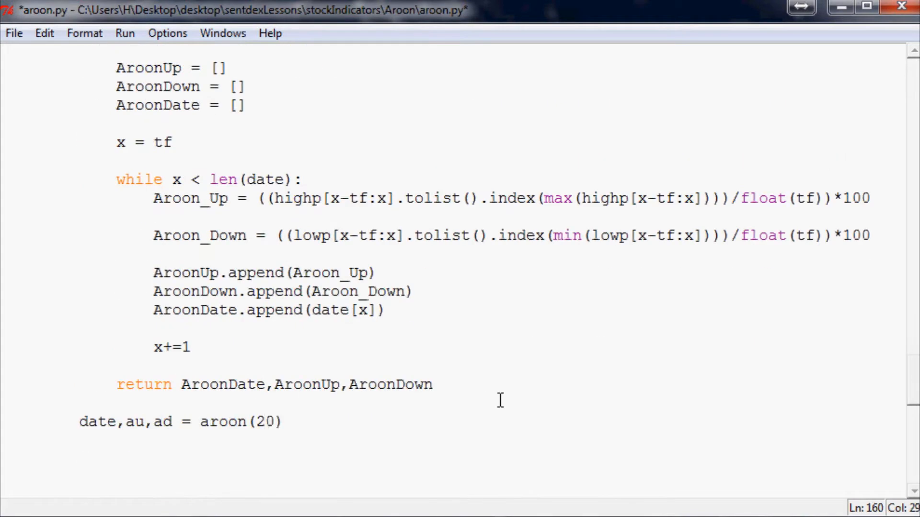
{"action": "scroll", "scroll_direction": "down", "scroll_amount": 3}
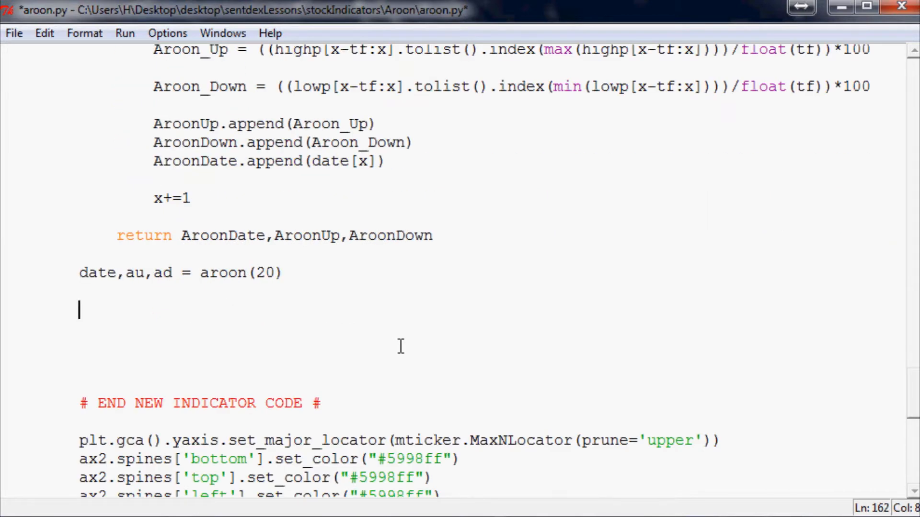
{"action": "type", "text": "ax2.plot()"}
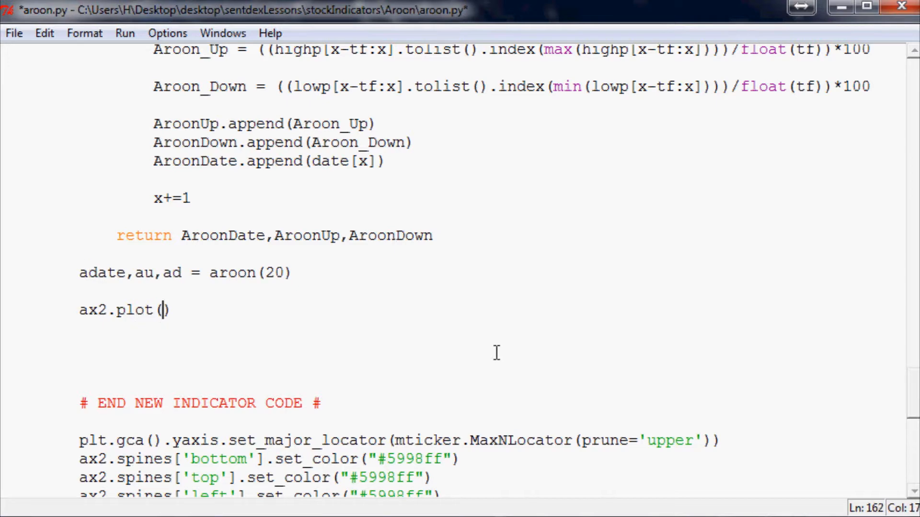
Plot adate[-SP:] against au[-SP:] in green 'g' on ax2.
{"action": "type", "text": "adate"}
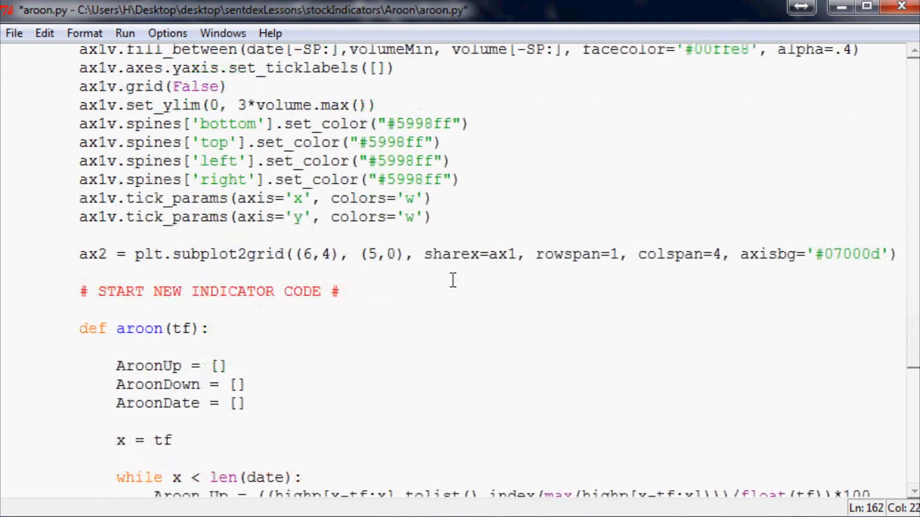
{"action": "scroll", "scroll_direction": "down", "scroll_amount": 3}
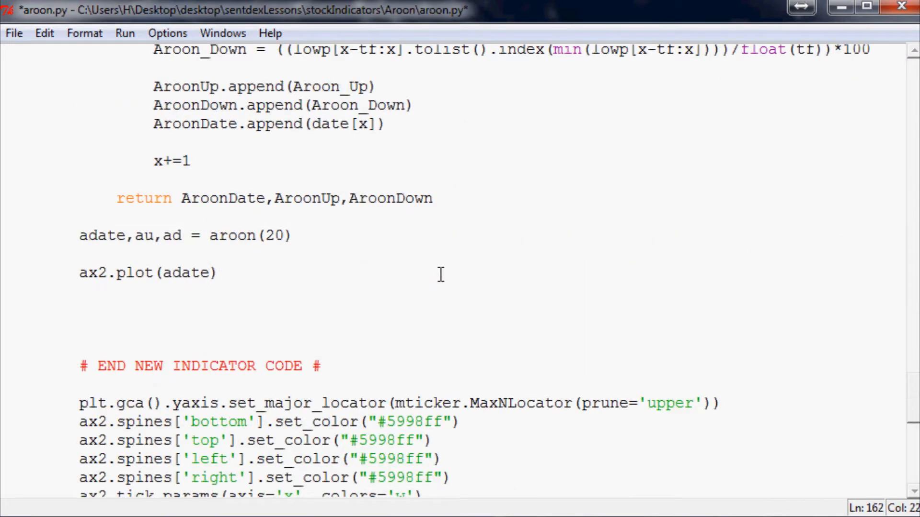
{"action": "type", "text": "["}
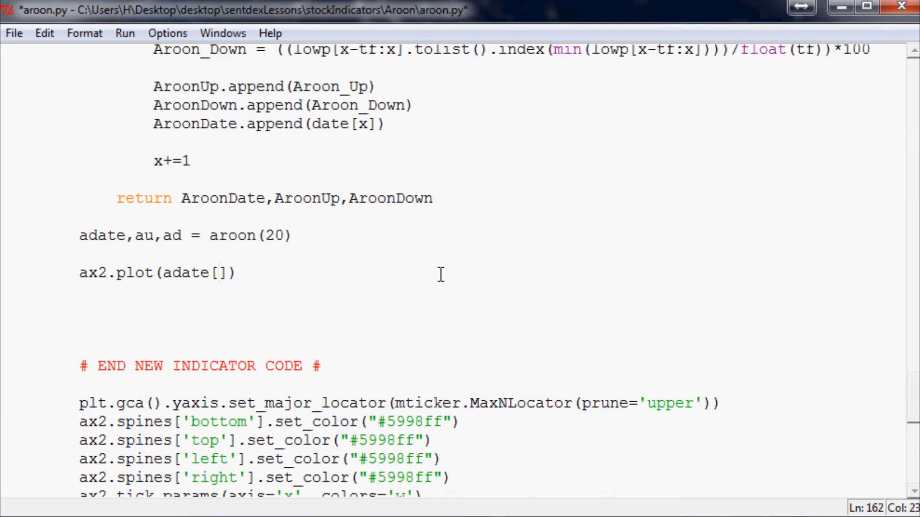
{"action": "left_click", "coordinate": [218, 272]}
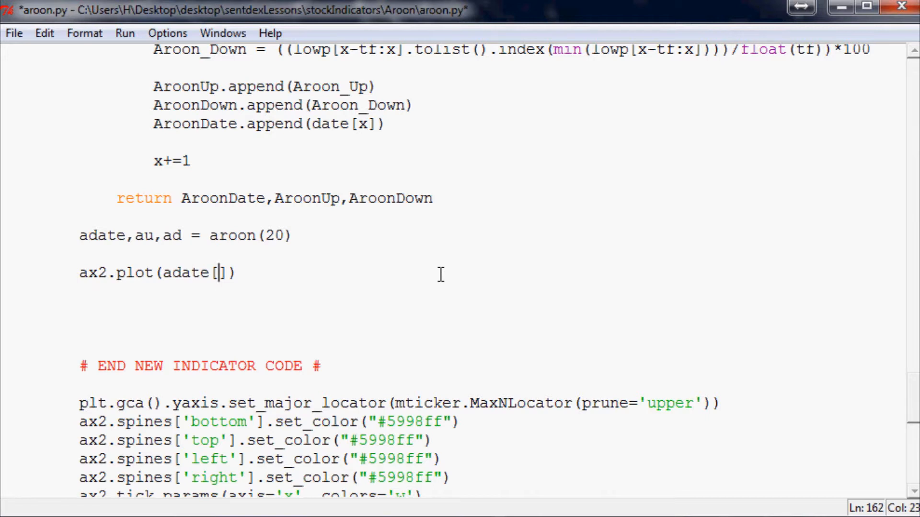
{"action": "type", "text": "-2"}
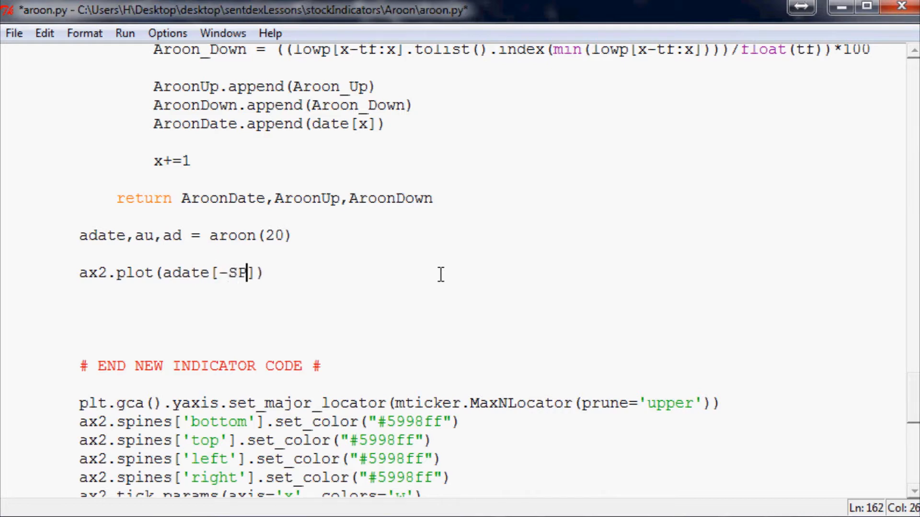
{"action": "type", "text": ":"}
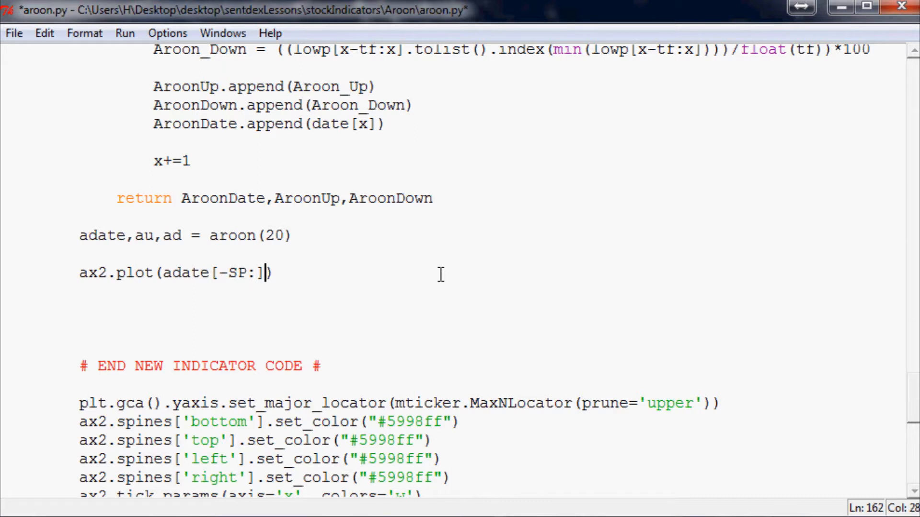
{"action": "type", "text": ",a"}
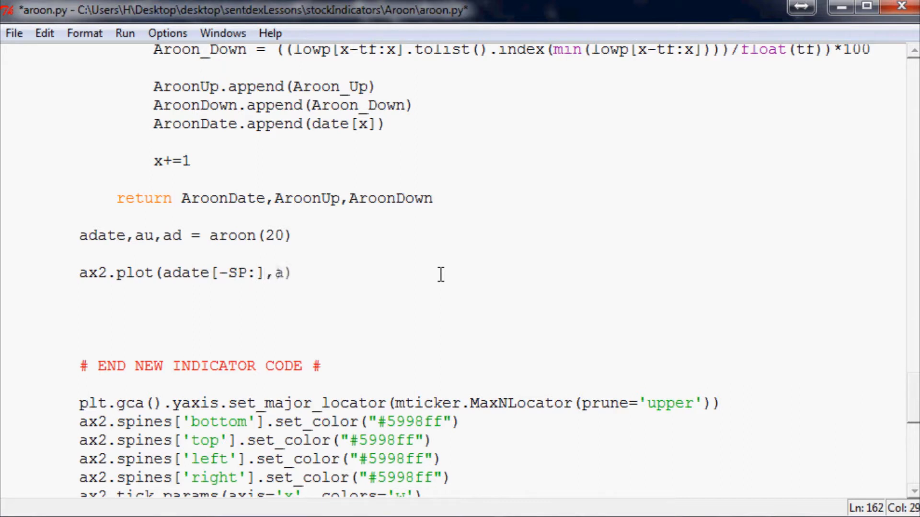
{"action": "type", "text": "u[]"}
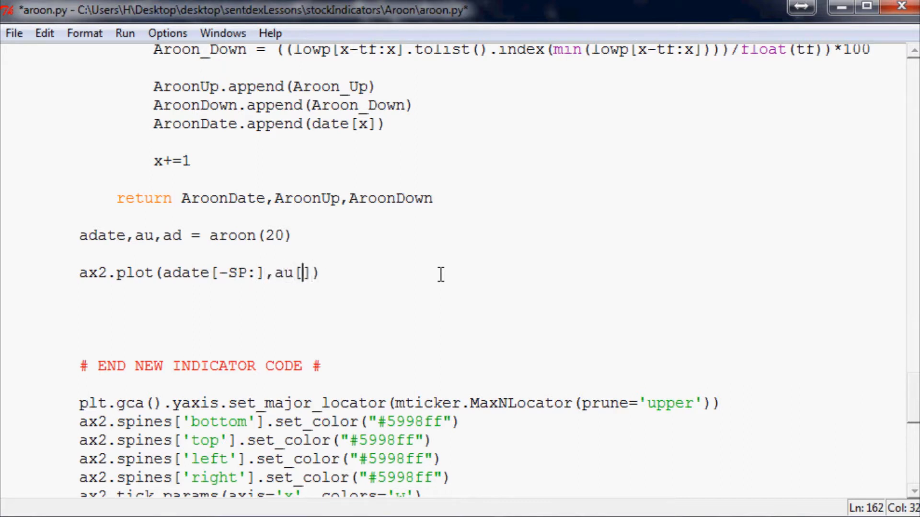
{"action": "type", "text": "-SP:"}
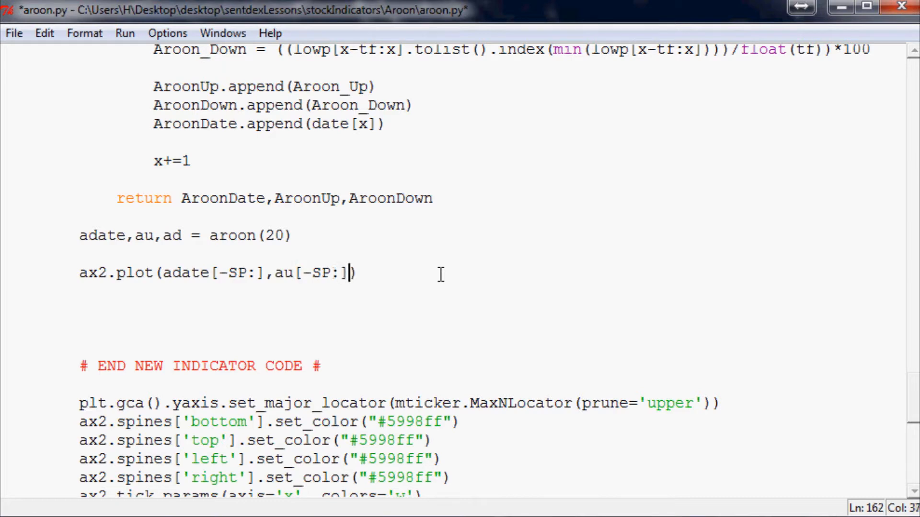
{"action": "type", "text": ",'g'"}
{"action": "type", "text": "ax"}
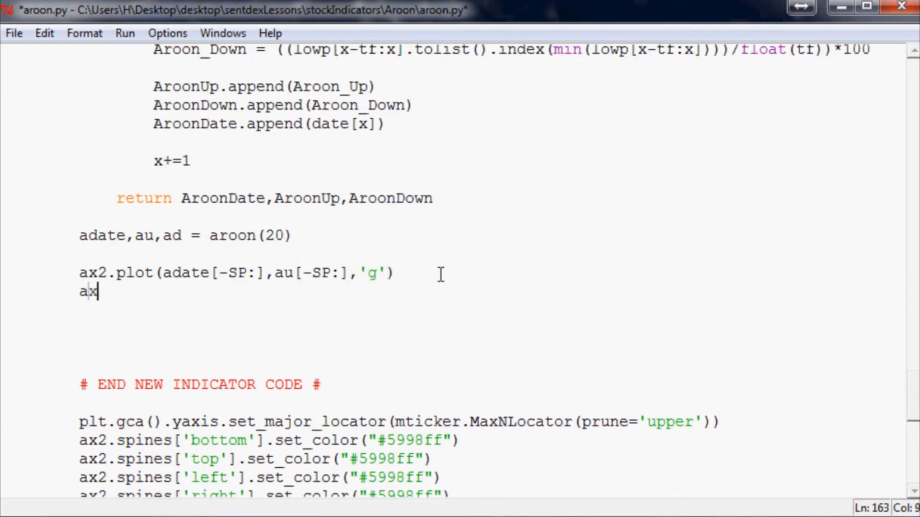
Add a second ax2.plot of adate[-SP:] against ad[-SP:] in red 'r'.
{"action": "type", "text": "2.plot()"}
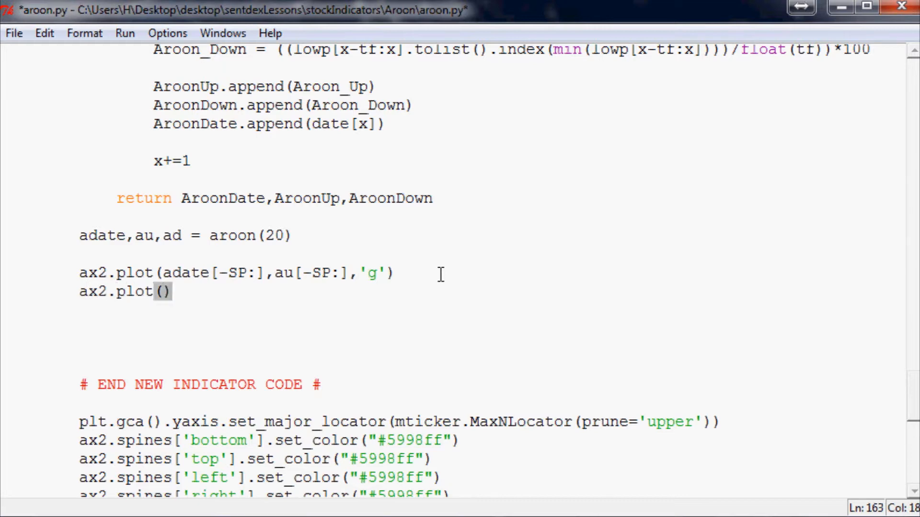
{"action": "type", "text": "adate"}
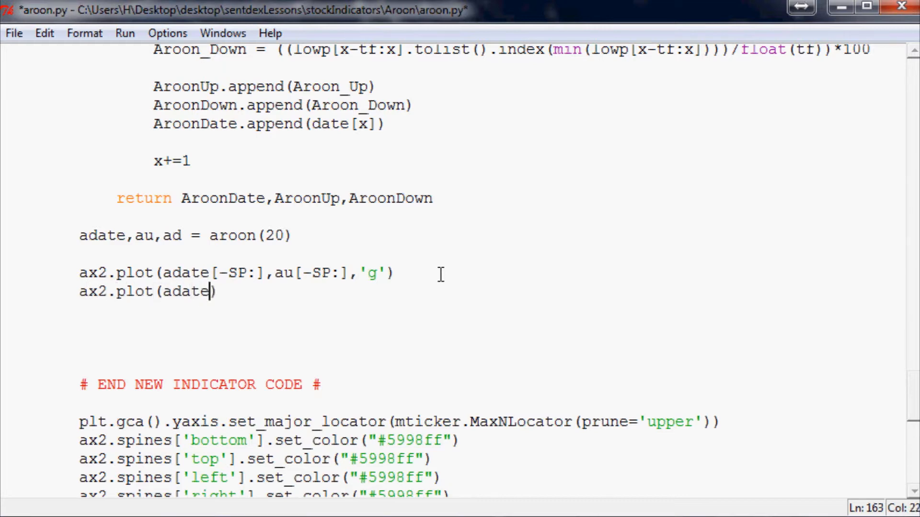
{"action": "type", "text": "[-SP:],ad"}
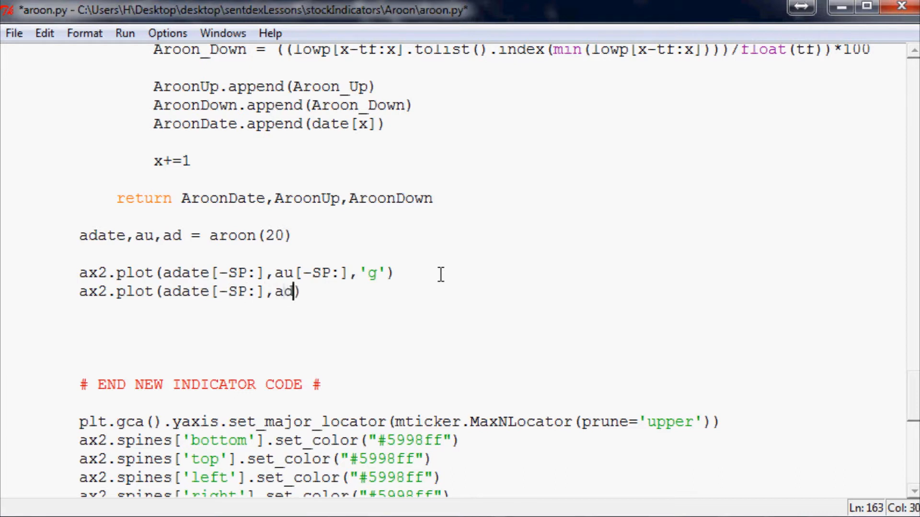
{"action": "type", "text": "[]"}
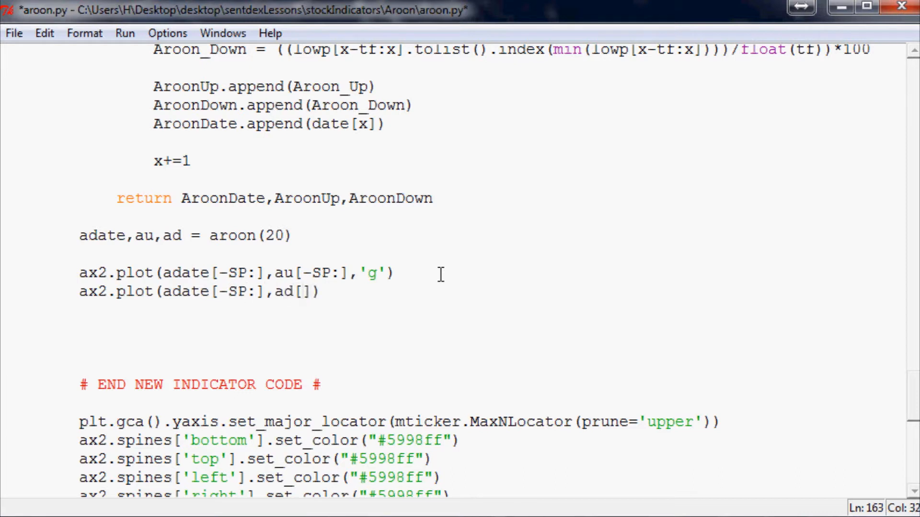
{"action": "type", "text": "-SP:"}
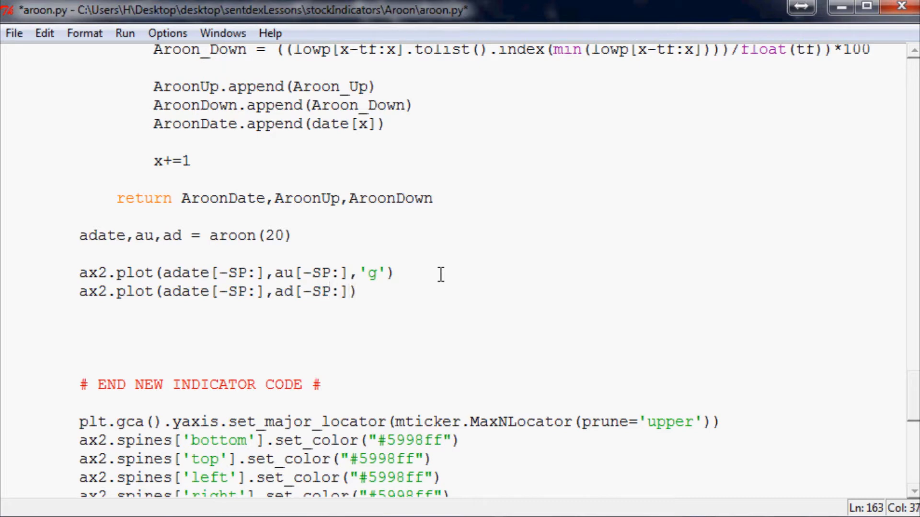
{"action": "type", "text": ",'r'"}
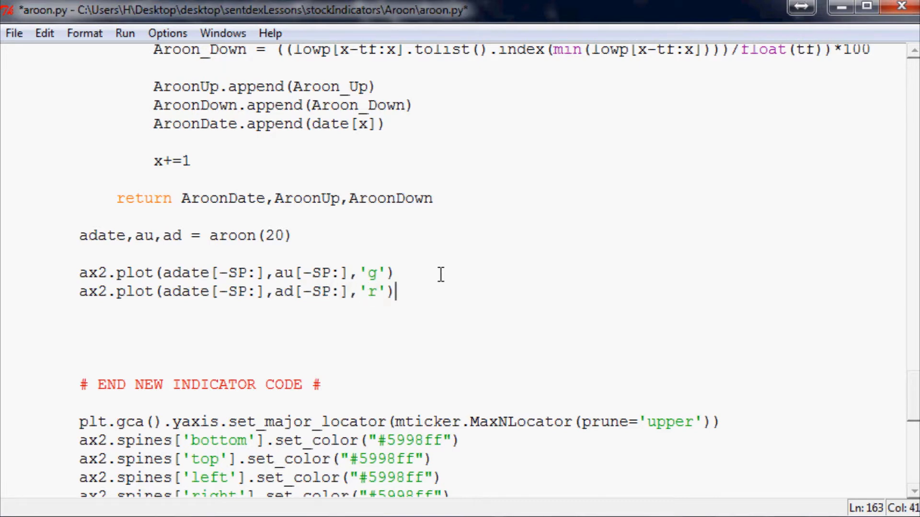
Label the subplot with plt.ylabel('Aroon(20)',color='w').
{"action": "key", "text": "enter"}
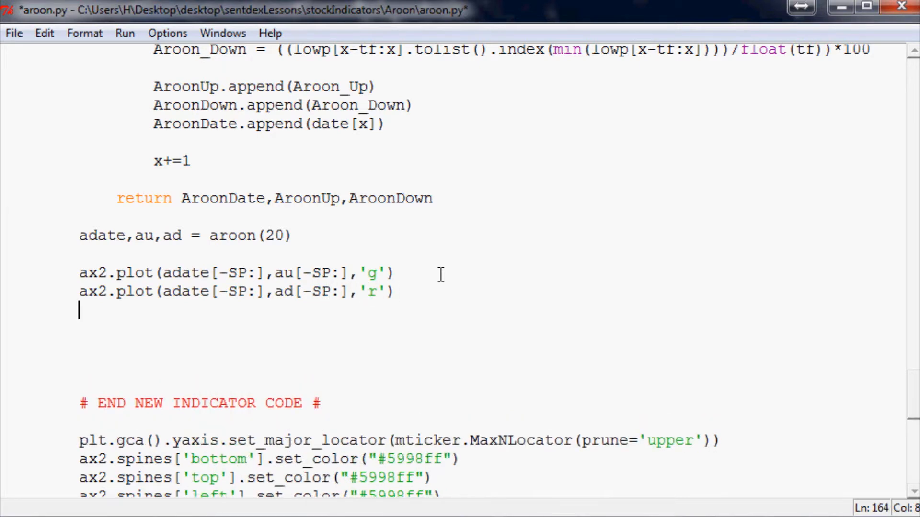
{"action": "type", "text": "plt."}
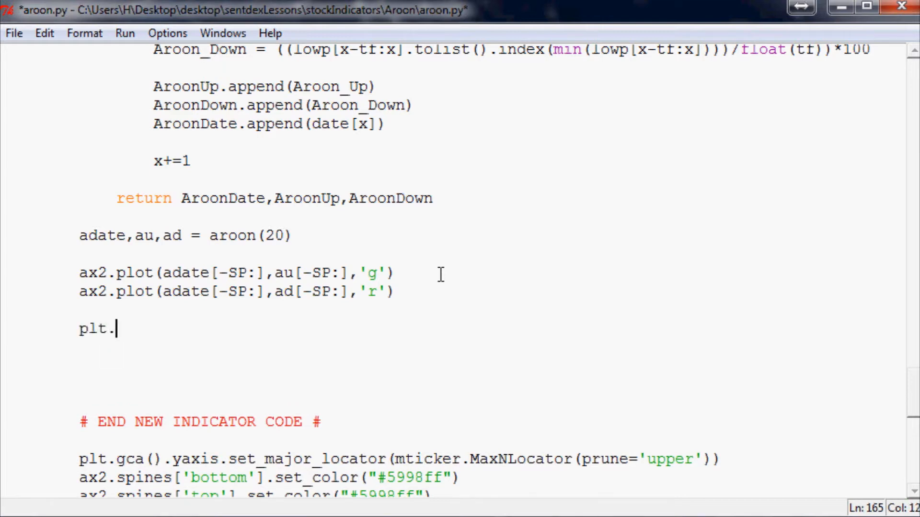
{"action": "type", "text": "ylabel("}
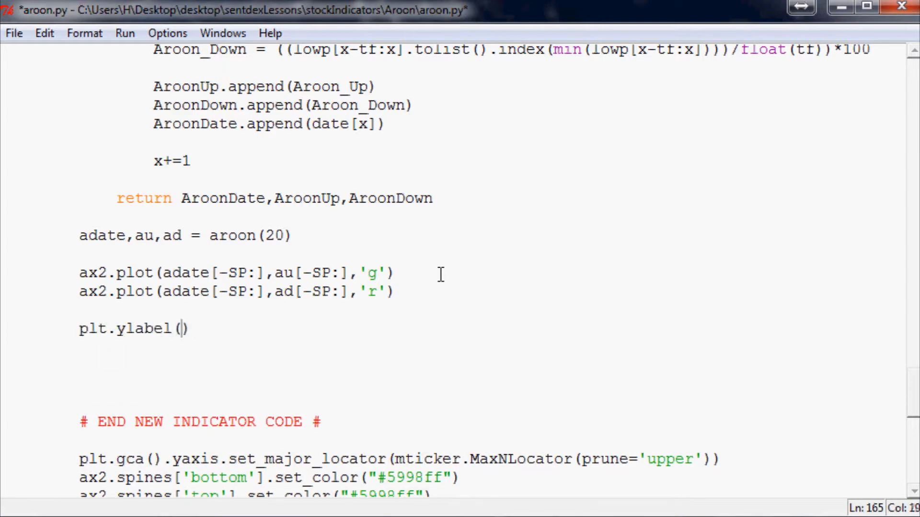
{"action": "type", "text": "'Aroon'"}
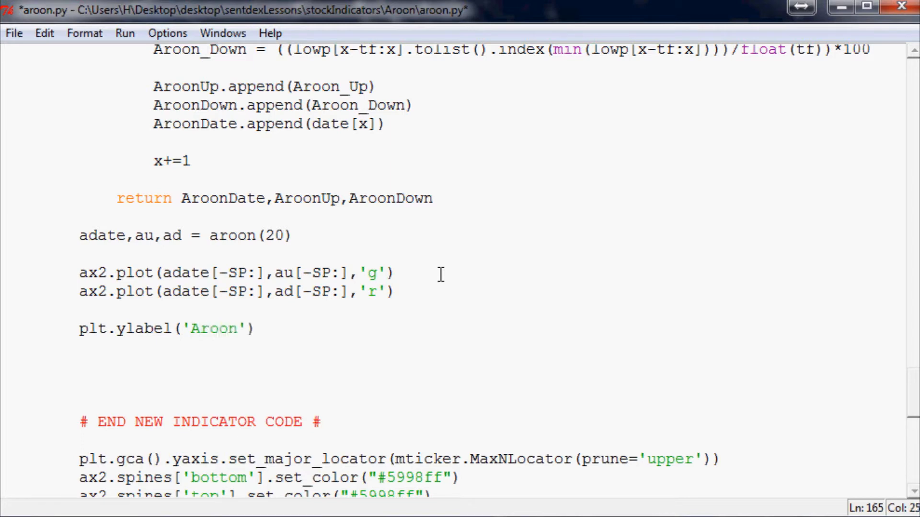
{"action": "type", "text": "(2"}
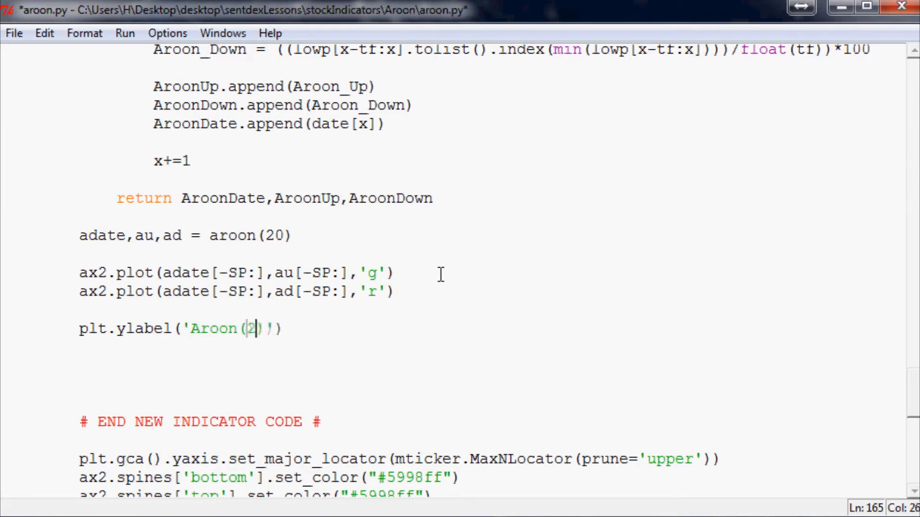
{"action": "type", "text": "0)"}
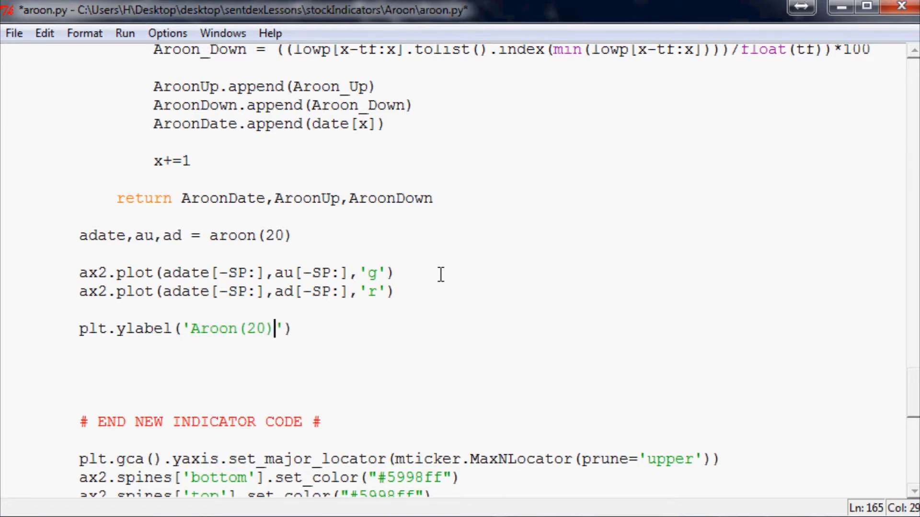
{"action": "type", "text": ",color"}
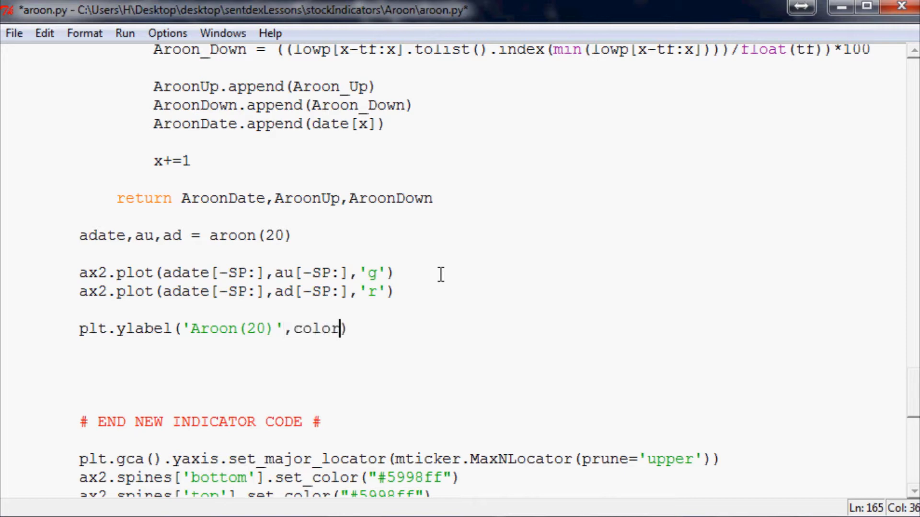
{"action": "type", "text": "='w')"}
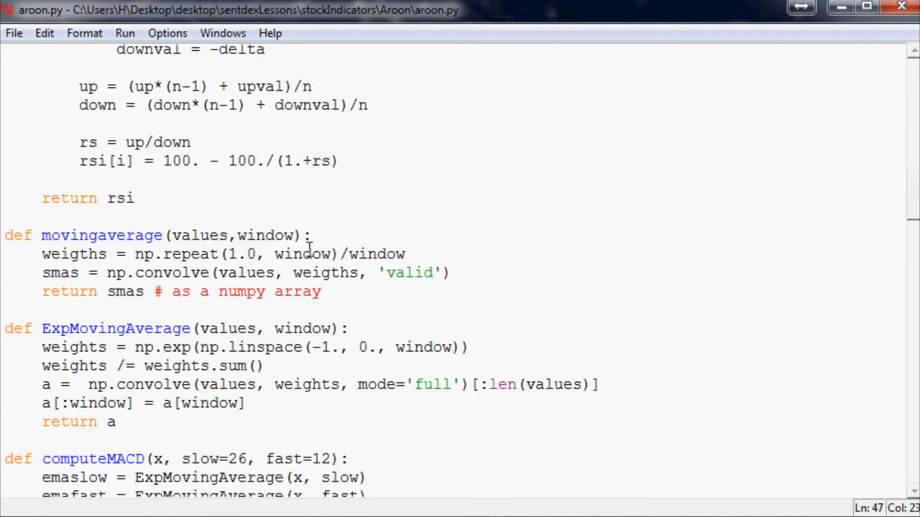
Scroll through aroon.py before returning to the sentdex sample code page.
{"action": "scroll", "scroll_direction": "down", "scroll_amount": 3}
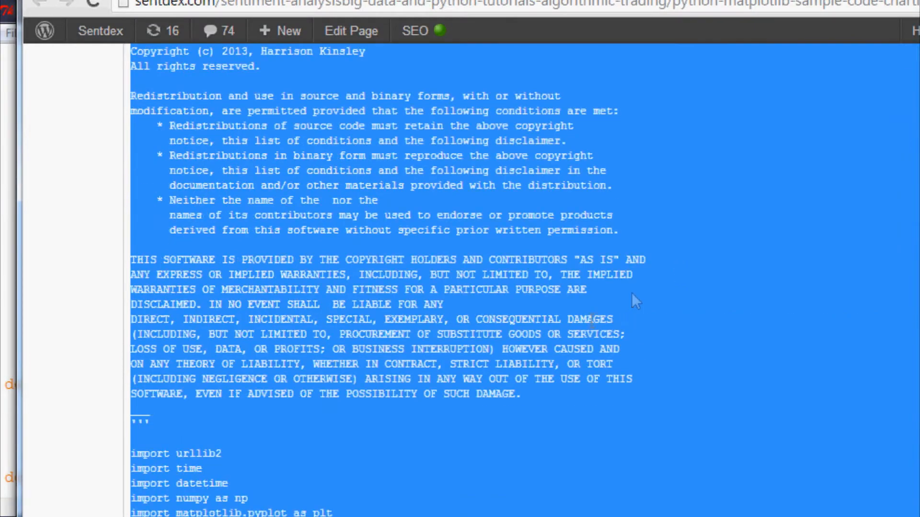
{"action": "scroll", "scroll_direction": "down", "scroll_amount": 3}
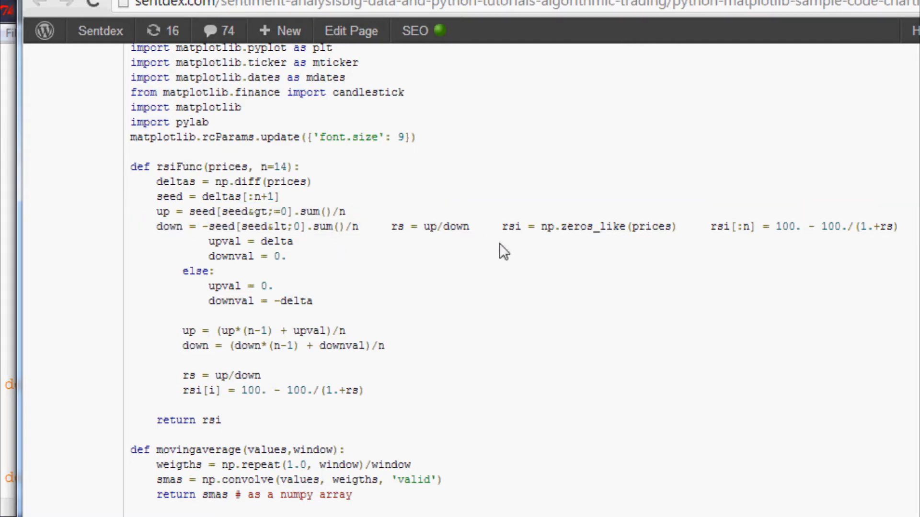
{"action": "mouse_move", "coordinate": [411, 245]}
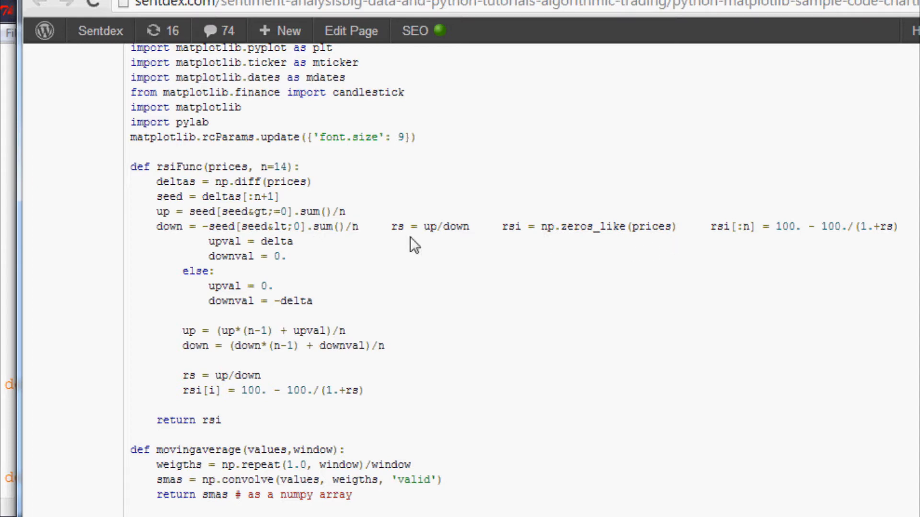
{"action": "mouse_move", "coordinate": [307, 199]}
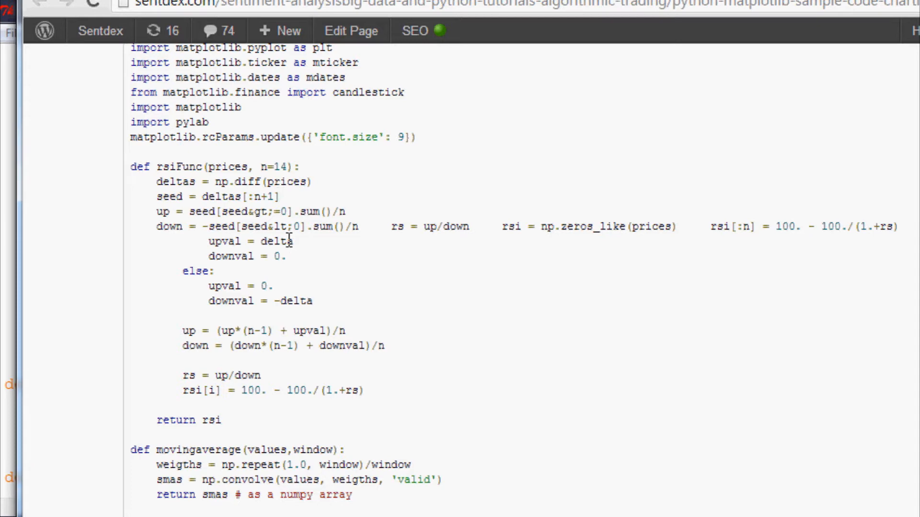
{"action": "scroll", "scroll_direction": "down", "scroll_amount": 3}
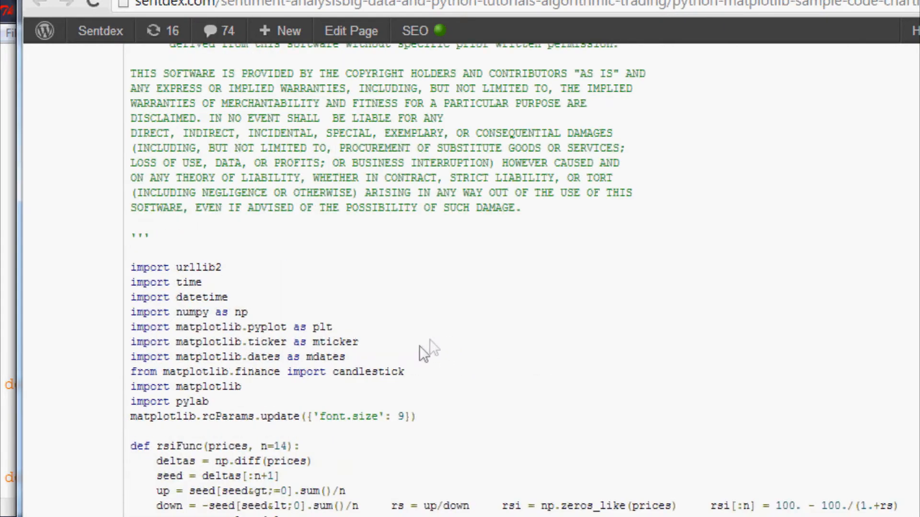
{"action": "scroll", "scroll_direction": "down", "scroll_amount": 3}
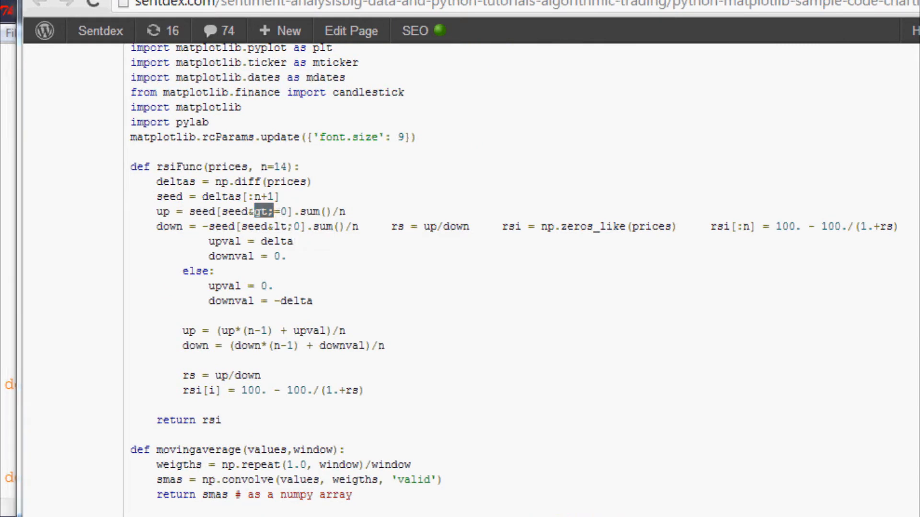
{"action": "scroll", "scroll_direction": "up", "scroll_amount": 3}
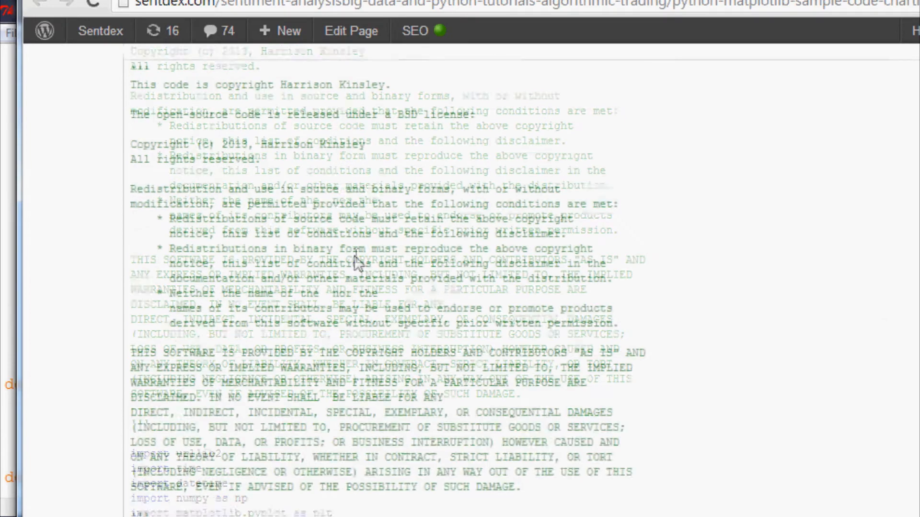
{"action": "scroll", "scroll_direction": "down", "scroll_amount": 3}
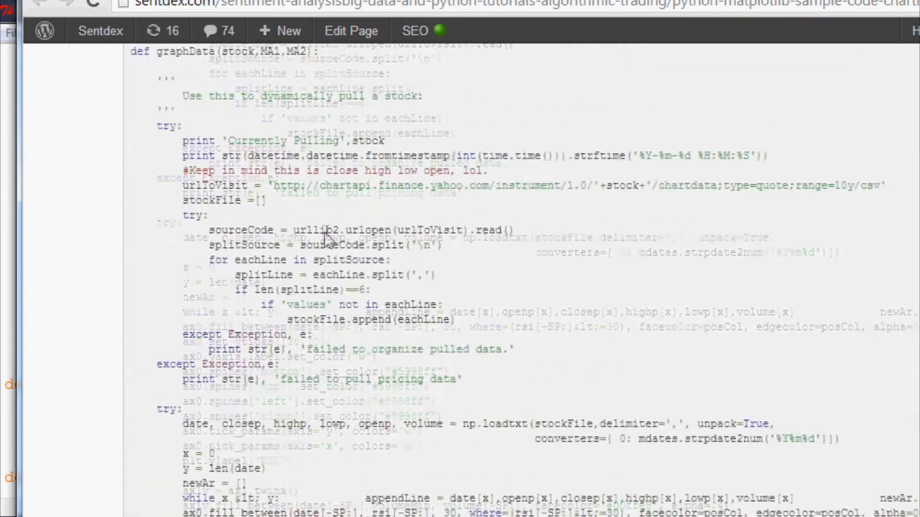
{"action": "scroll", "scroll_direction": "down", "scroll_amount": 3}
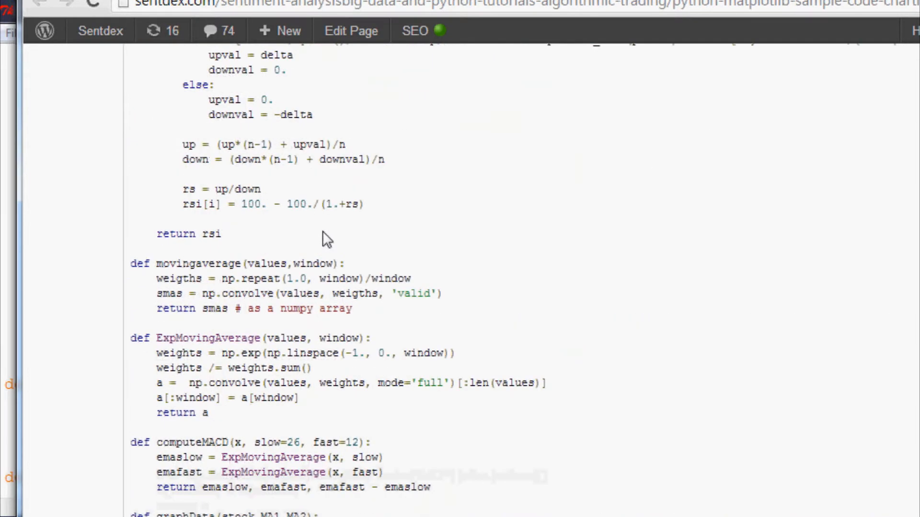
{"action": "scroll", "scroll_direction": "down", "scroll_amount": 3}
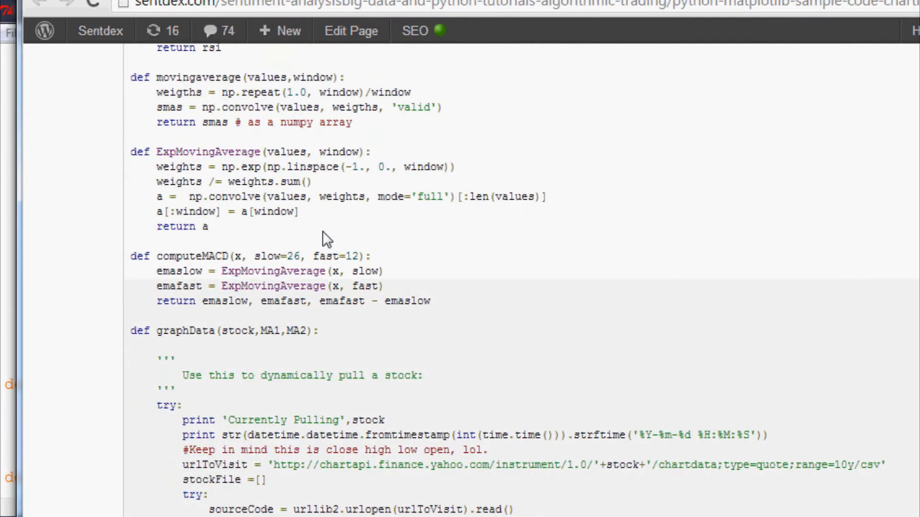
{"action": "mouse_move", "coordinate": [311, 236]}
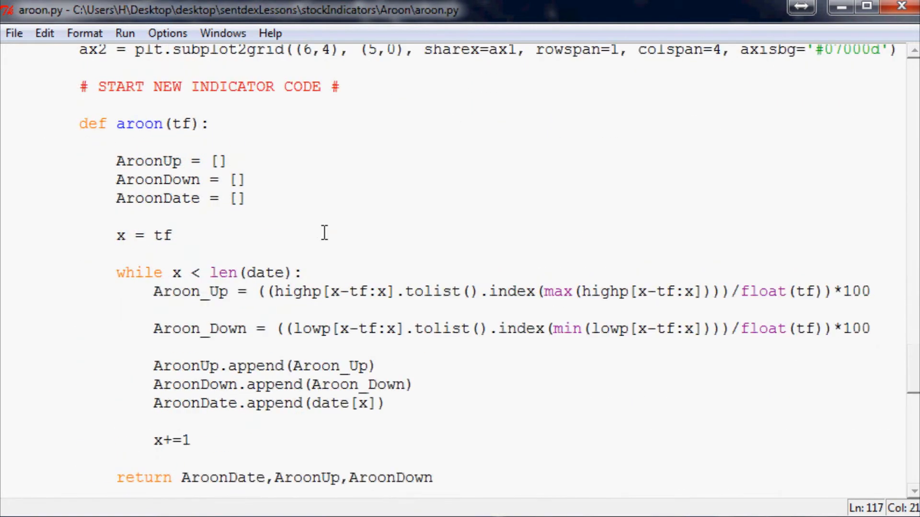
Scroll through the saved aroon function and plotting code in aroon.py.
{"action": "scroll", "scroll_direction": "down", "scroll_amount": 3}
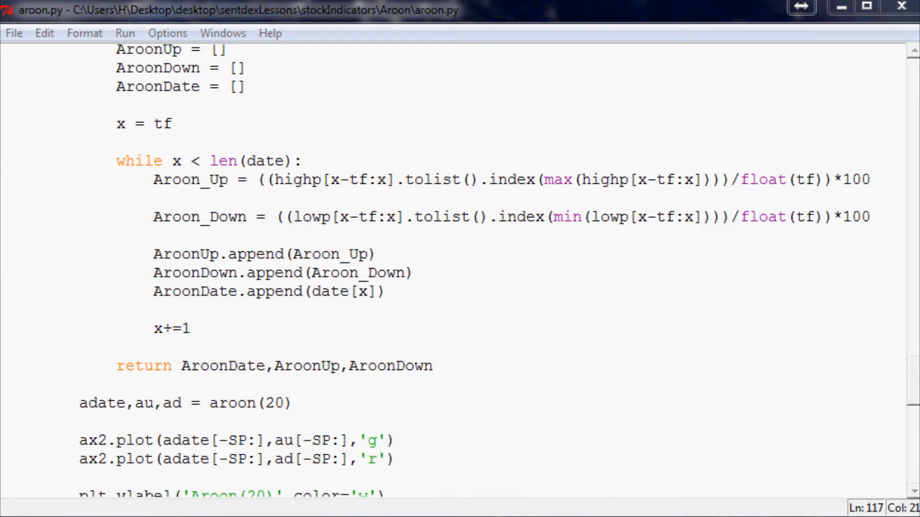
{"action": "mouse_move", "coordinate": [461, 329]}
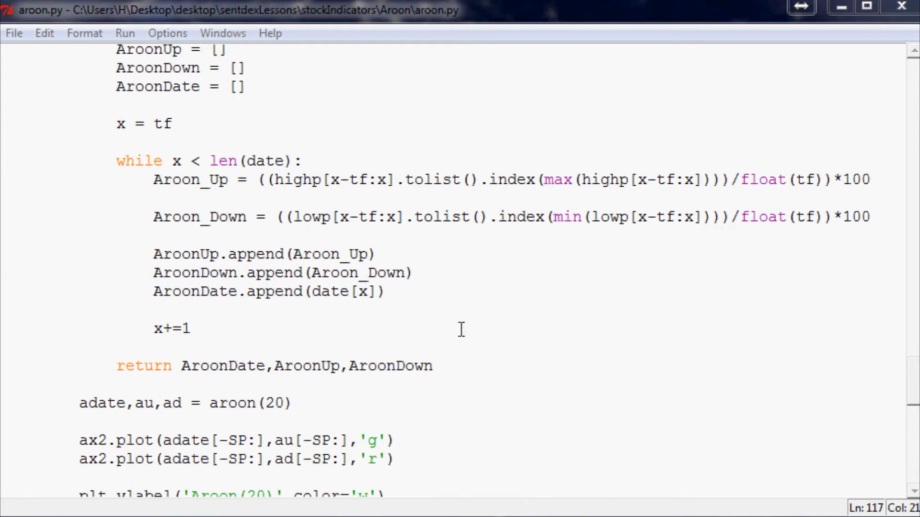
{"action": "scroll", "scroll_direction": "down", "scroll_amount": 3}
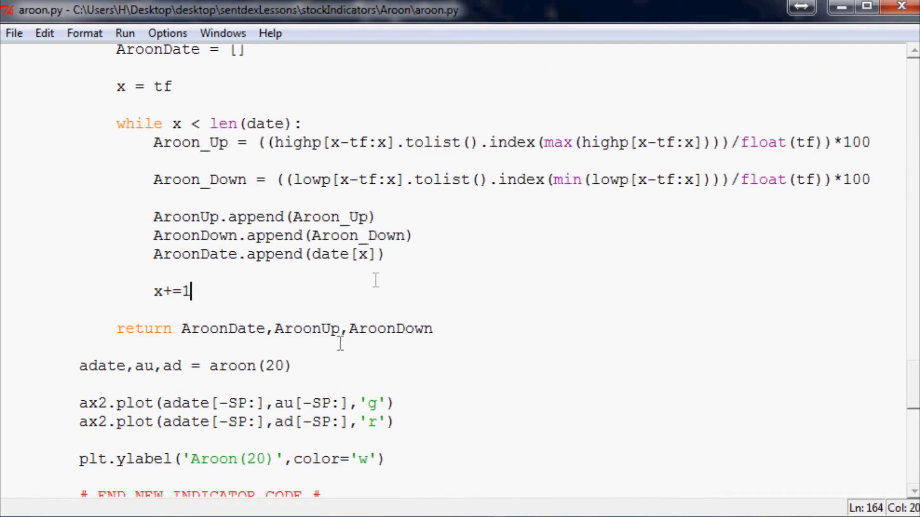
{"action": "scroll", "scroll_direction": "down", "scroll_amount": 3}
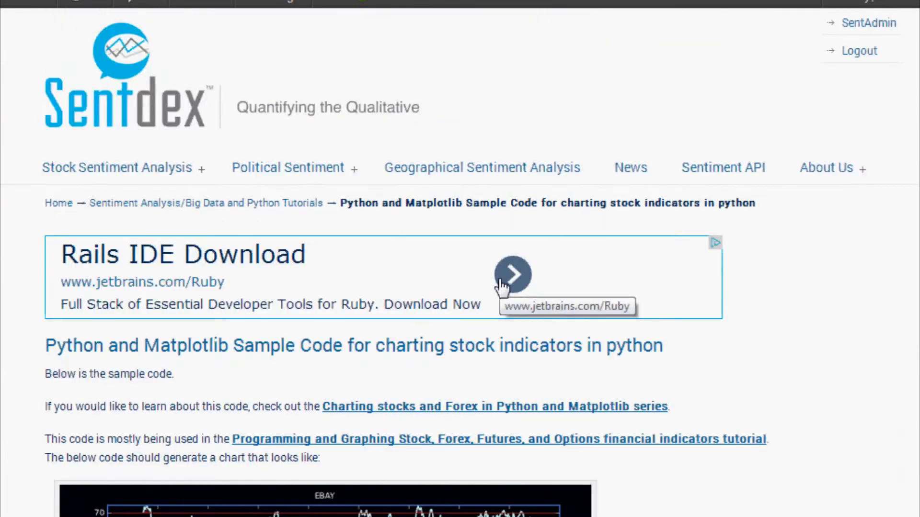
Scroll the sentdex sample code page to view its example chart.
{"action": "scroll", "scroll_direction": "down", "scroll_amount": 3}
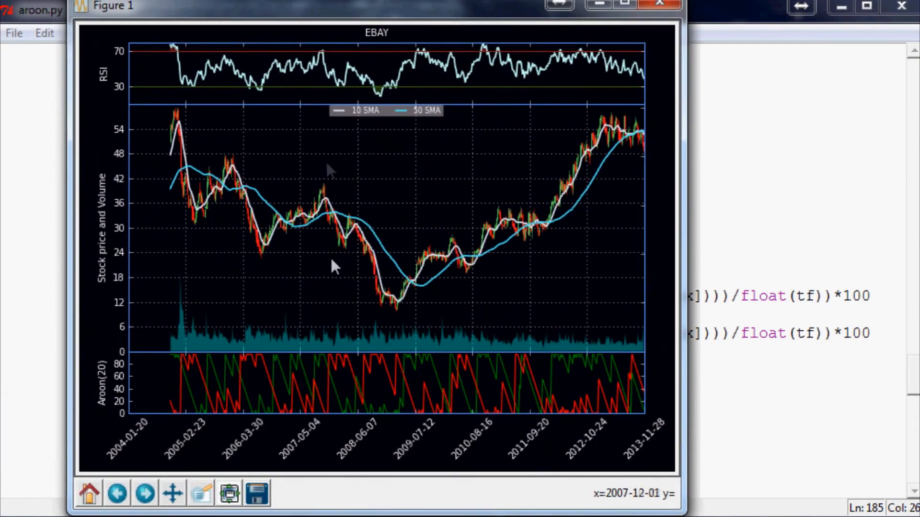
{"action": "mouse_move", "coordinate": [481, 258]}
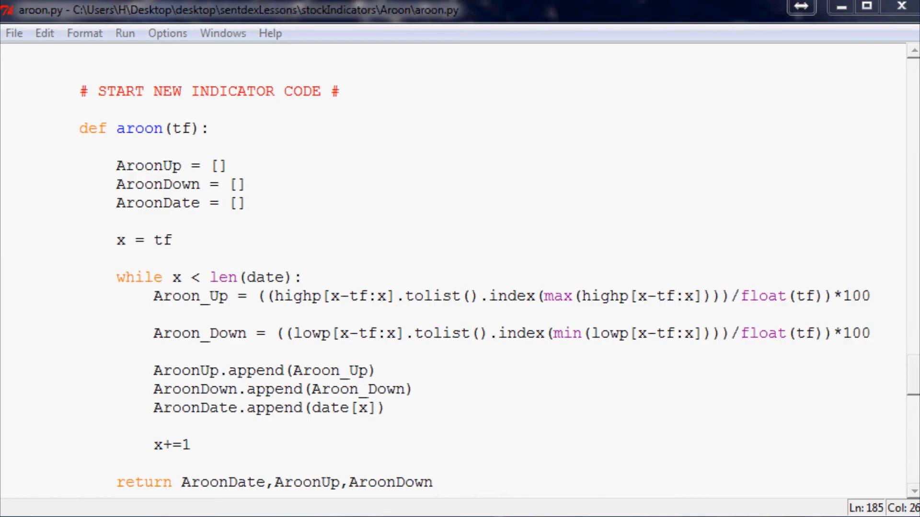
{"action": "mouse_move", "coordinate": [119, 44]}
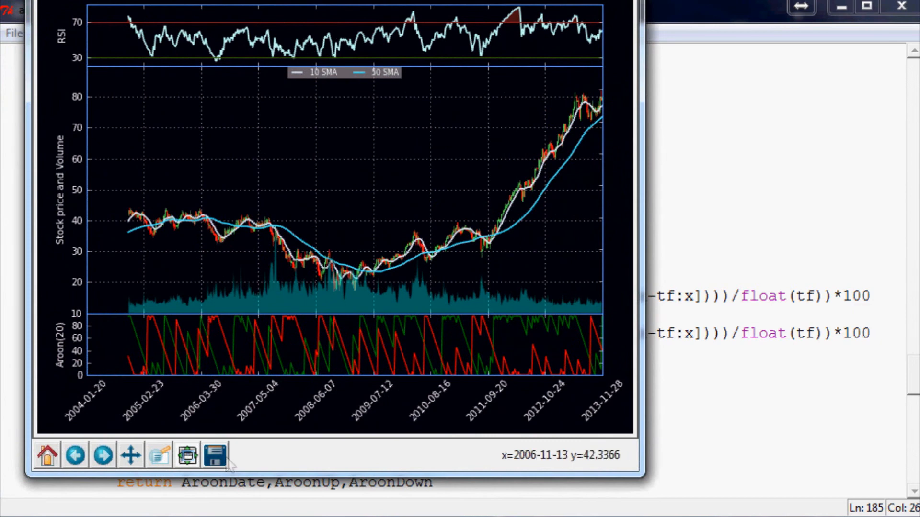
{"action": "mouse_move", "coordinate": [351, 311]}
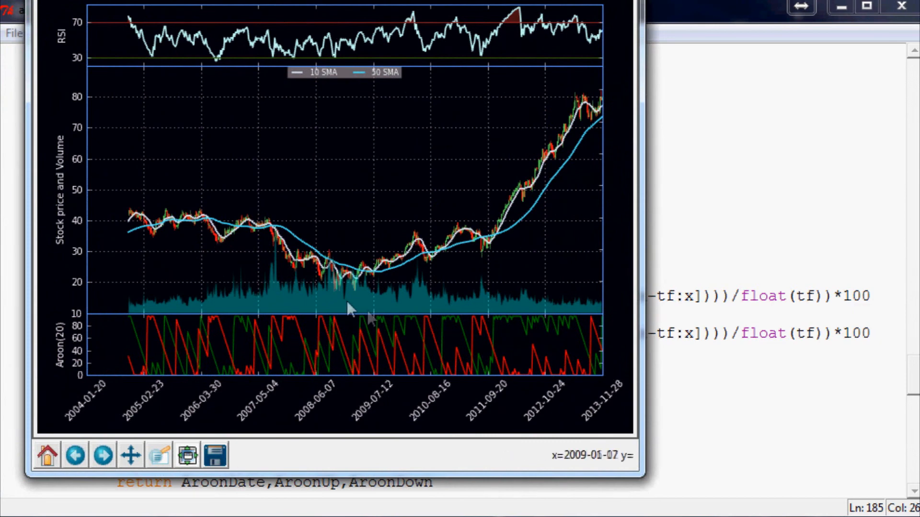
{"action": "mouse_move", "coordinate": [339, 275]}
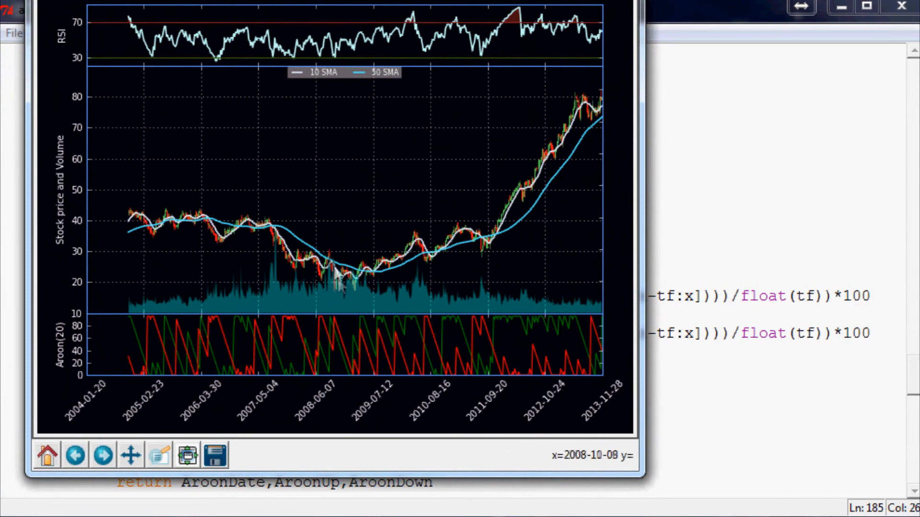